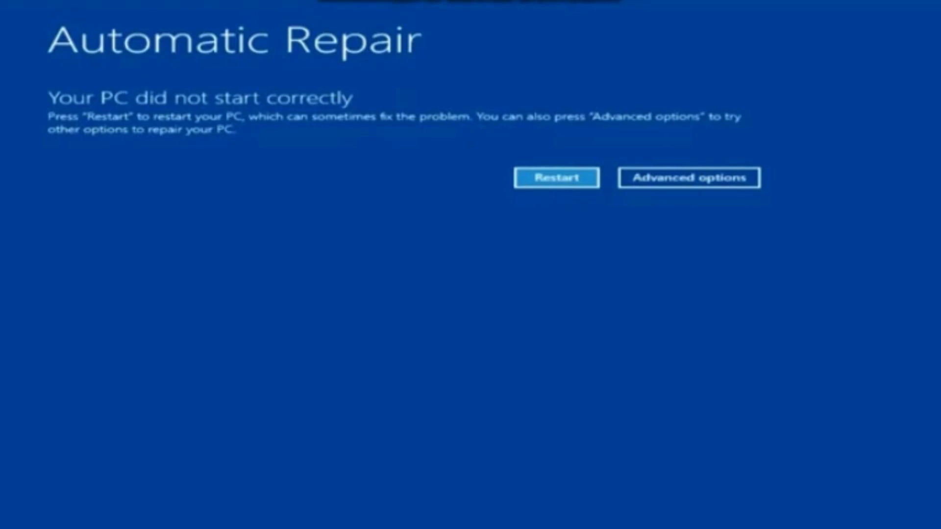
Reach Startup Settings via Troubleshoot > Advanced options and restart the PC to choose a boot option.
left_click(689, 177)
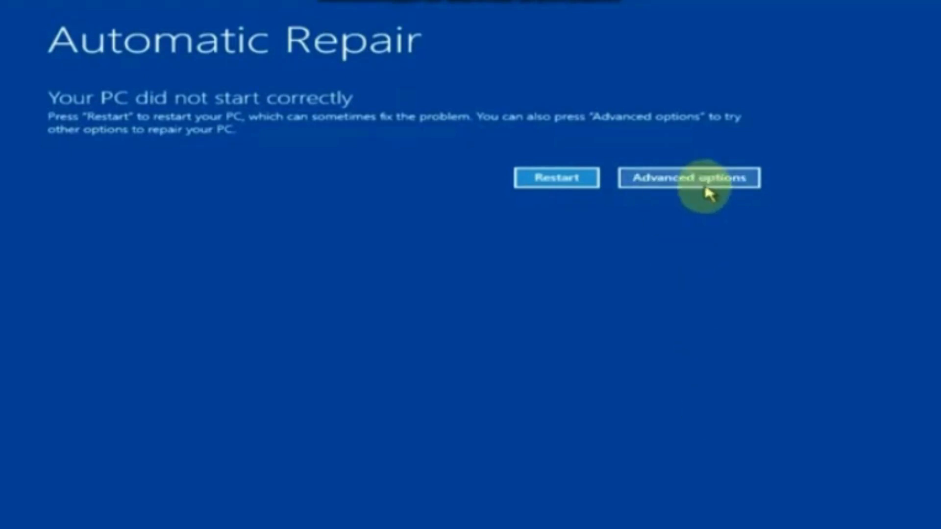
left_click(688, 177)
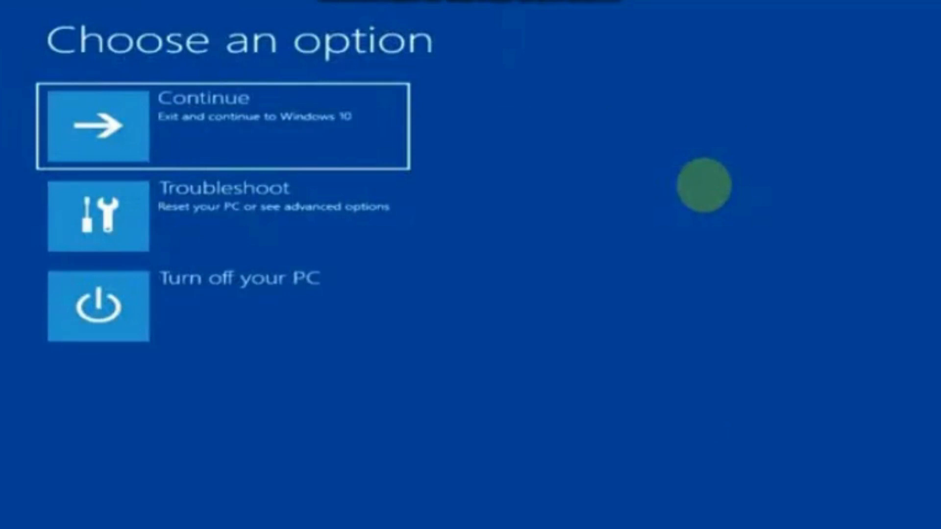
left_click(336, 215)
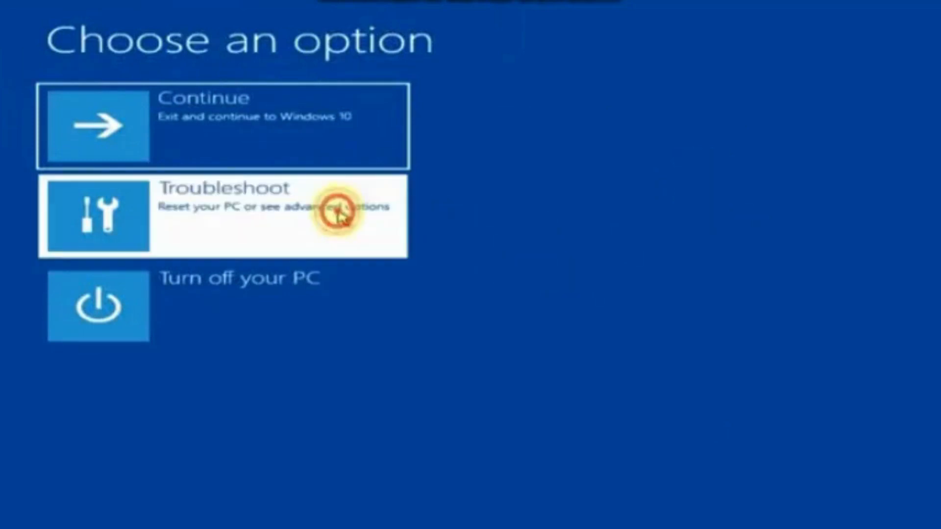
left_click(223, 216)
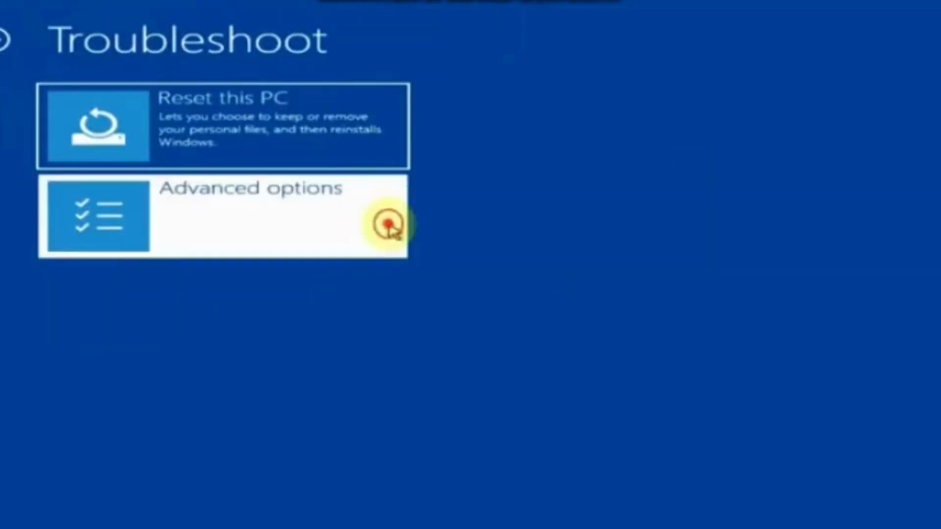
left_click(222, 215)
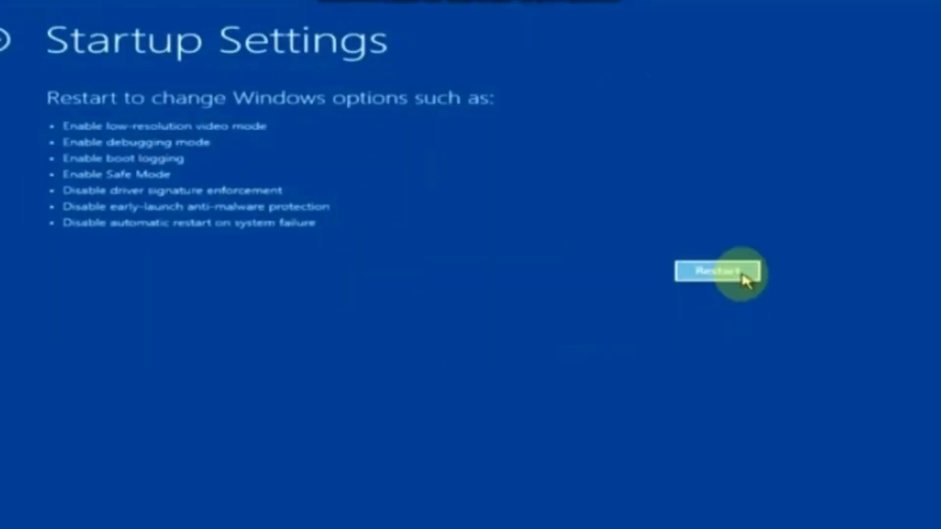
left_click(717, 270)
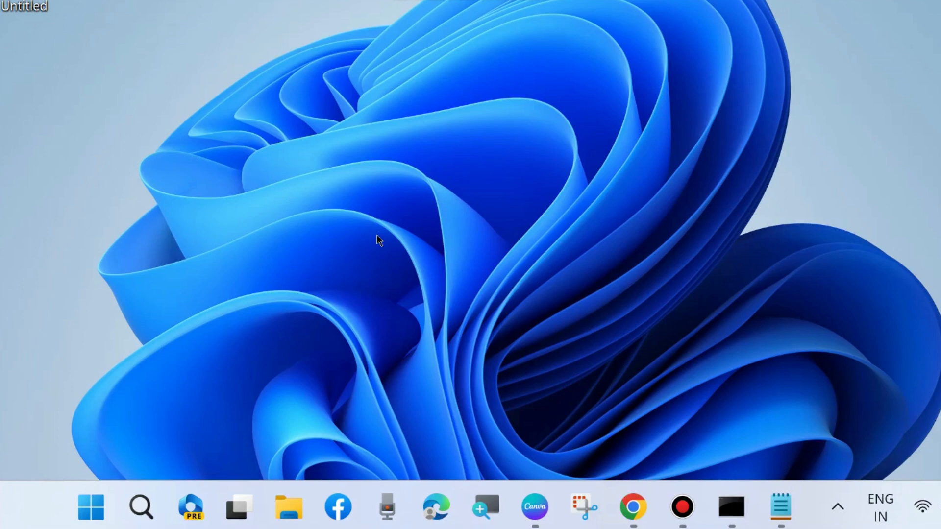
mouse_move(133, 439)
type("cmd")
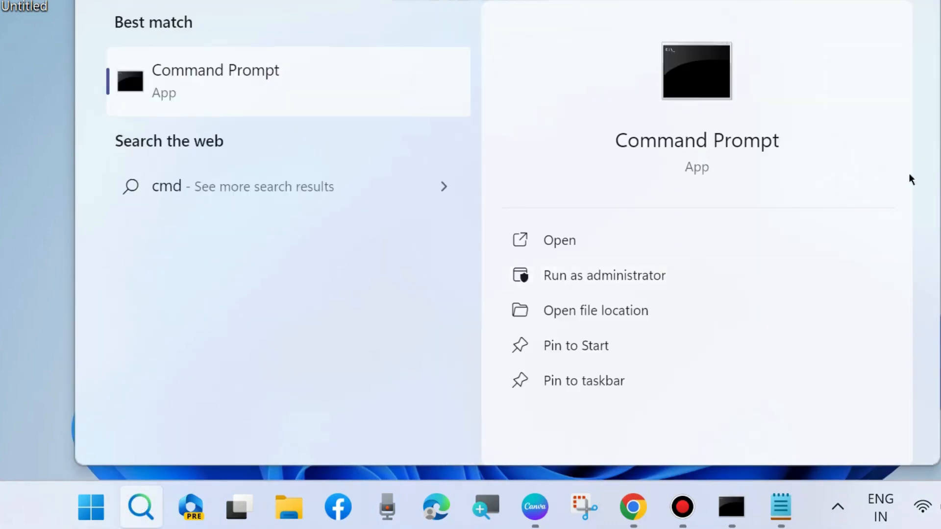
mouse_move(597, 287)
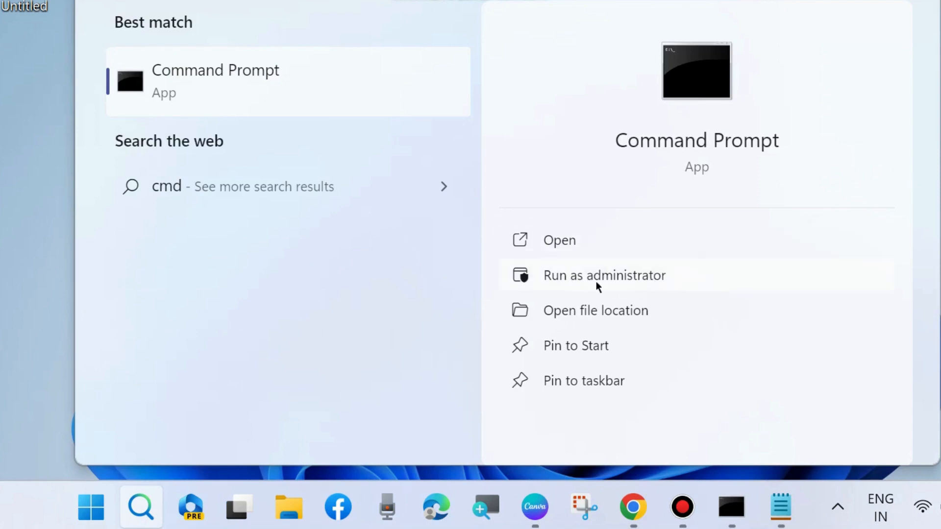
Run Command Prompt as administrator, enter sfc /scannow, then minimize the window to the desktop.
left_click(604, 275)
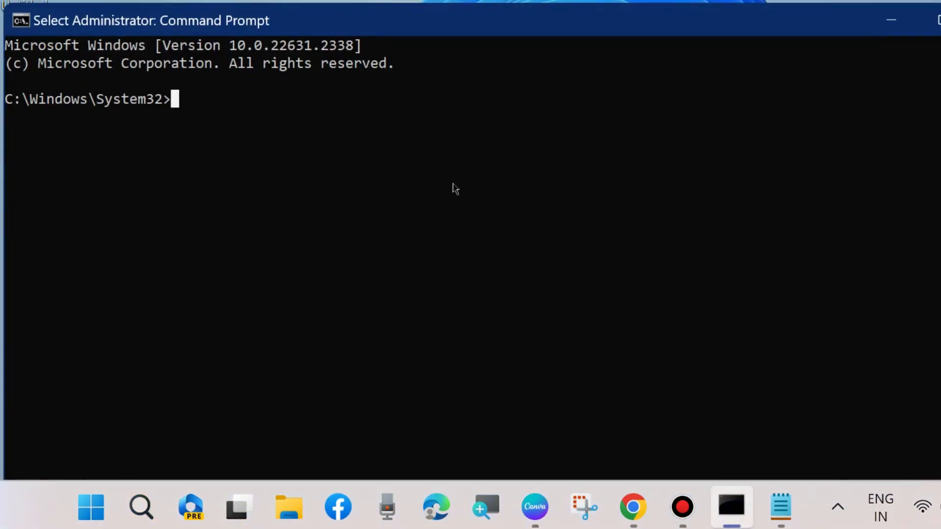
mouse_move(176, 108)
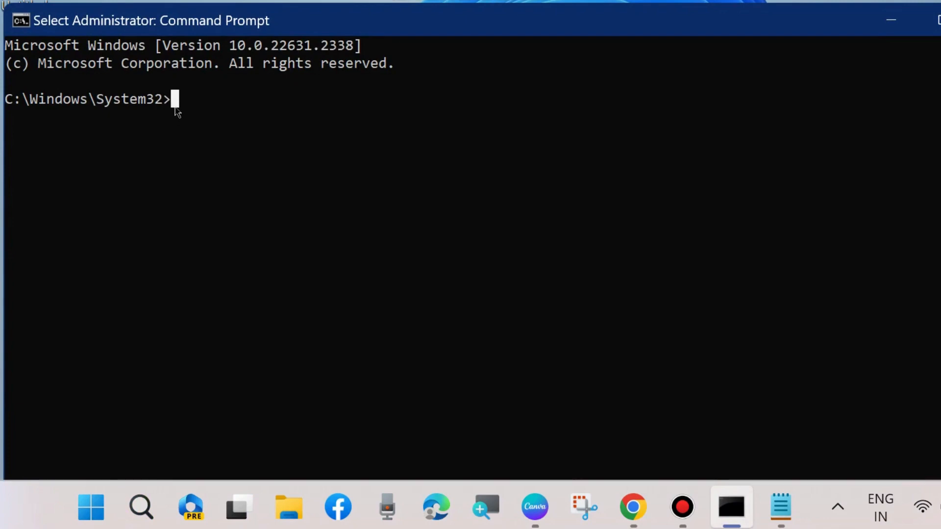
mouse_move(793, 489)
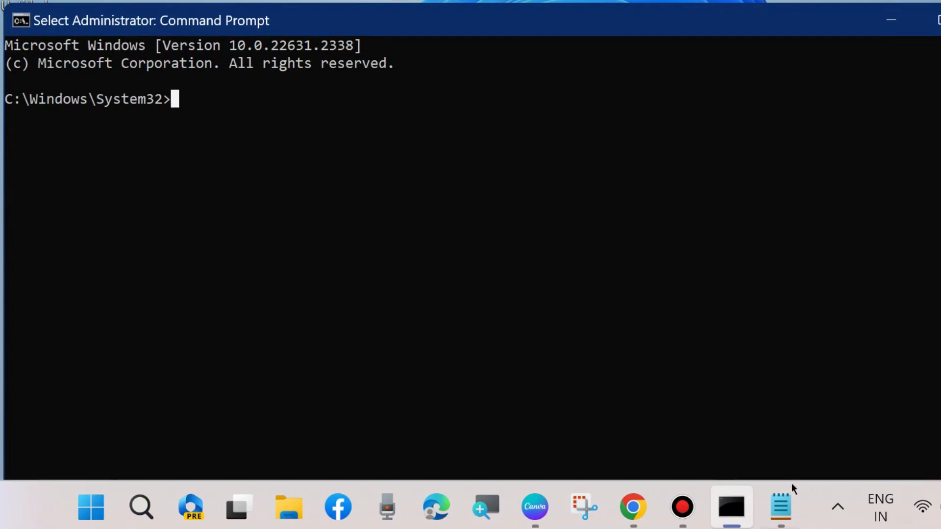
left_click(781, 507)
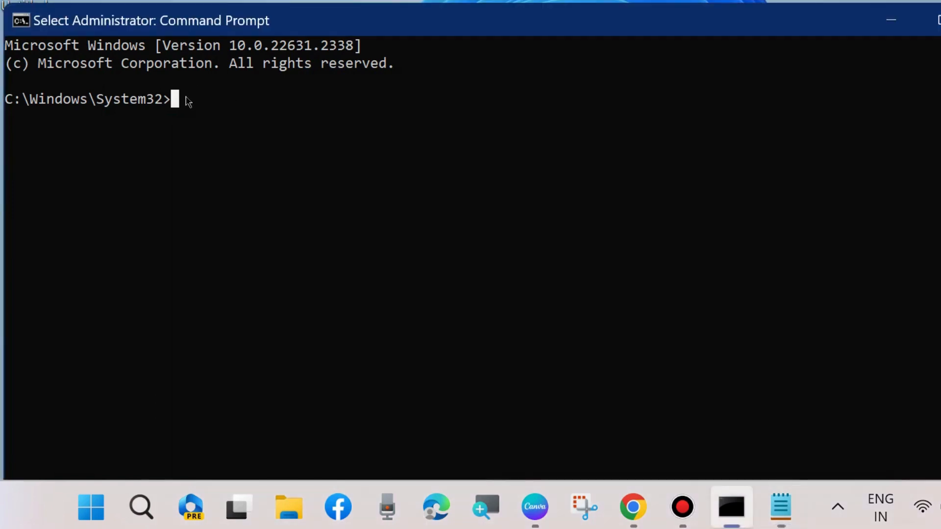
mouse_move(183, 109)
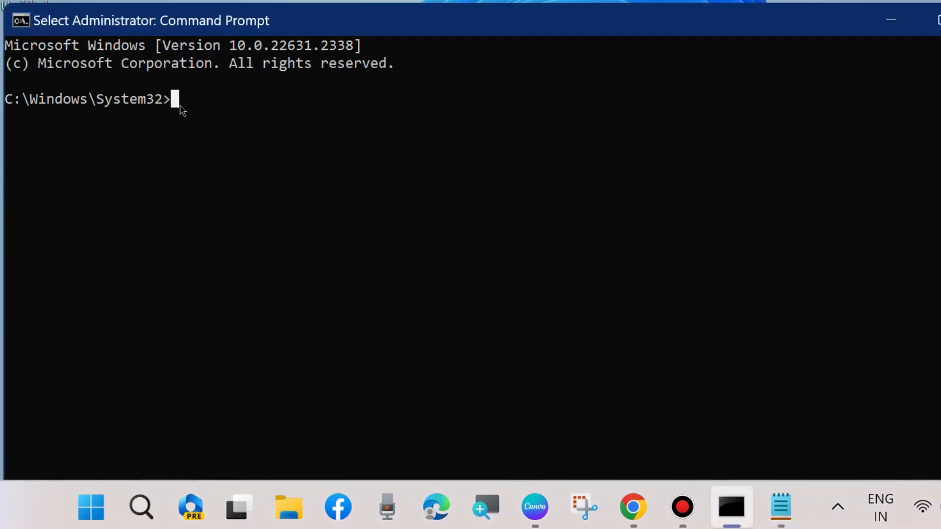
type("sfc")
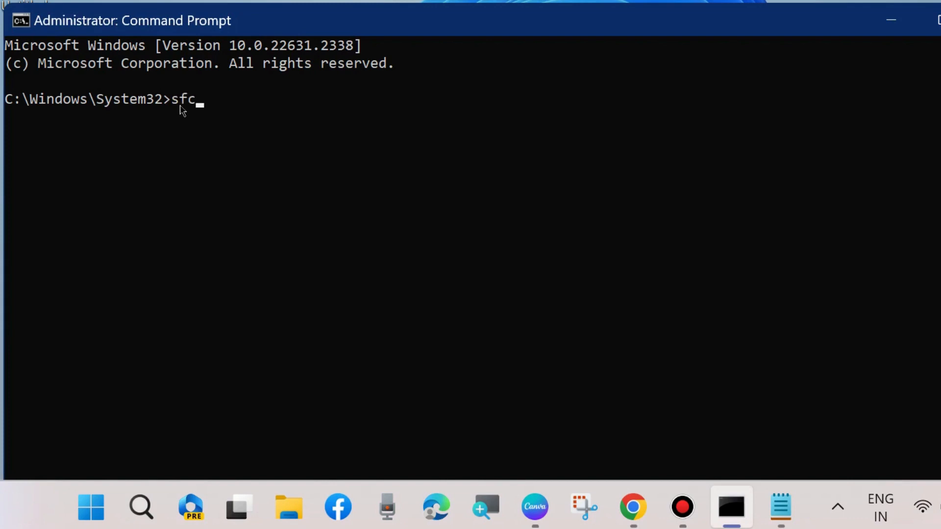
type("/scann")
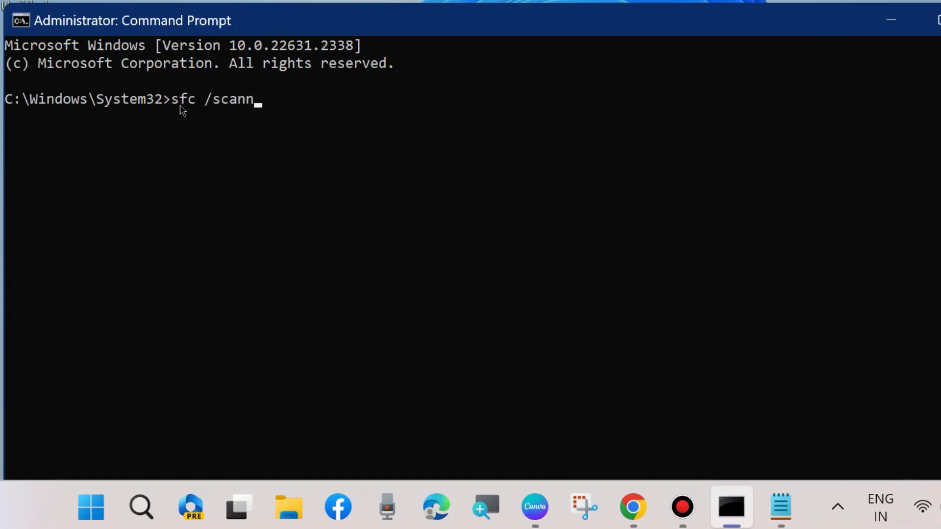
type("ow")
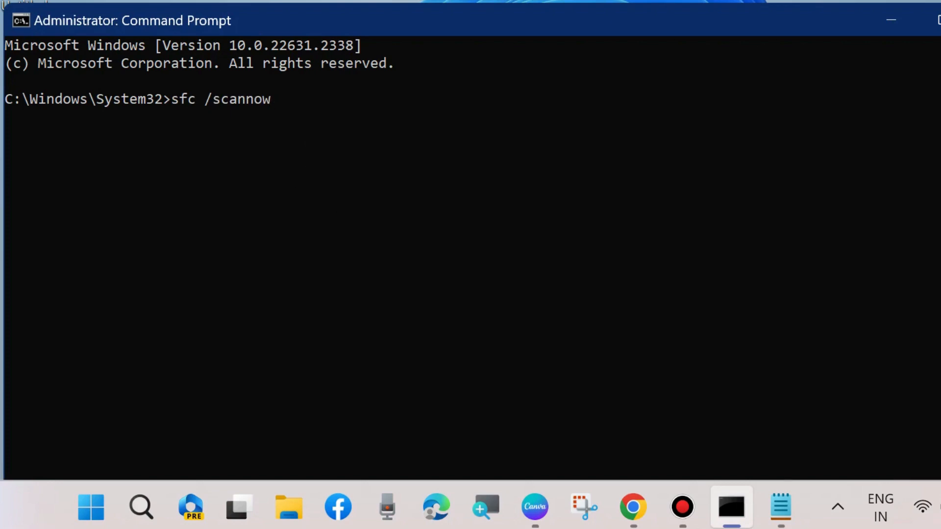
mouse_move(891, 20)
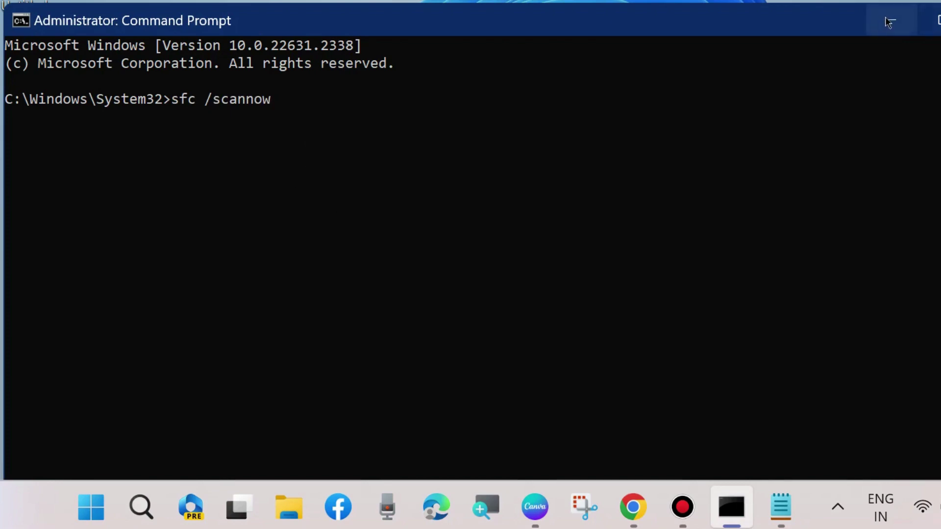
left_click(780, 506)
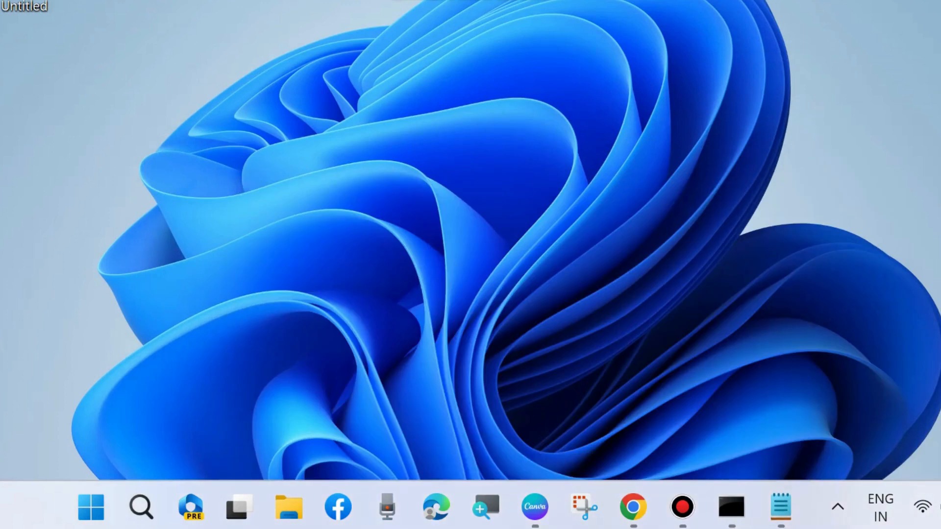
mouse_move(90, 483)
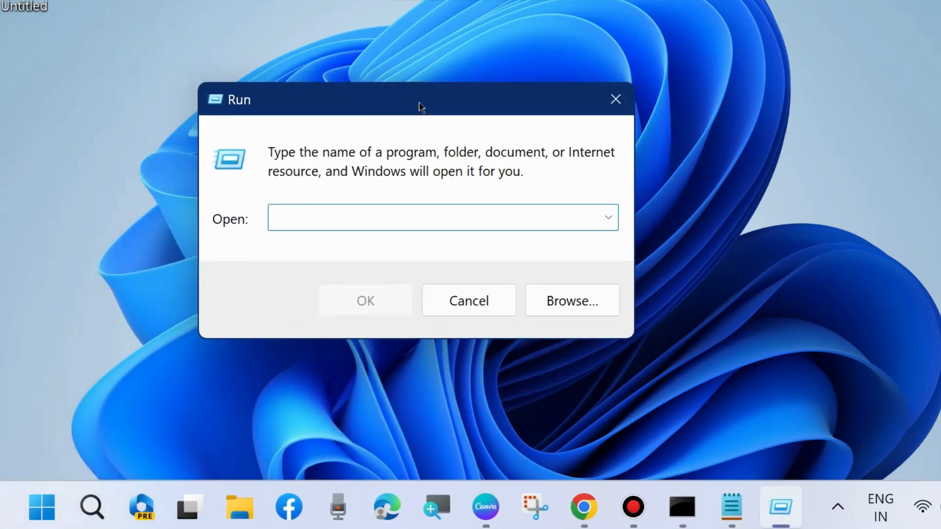
Launch System Configuration by running msconfig from the Run dialog.
type("msconfig")
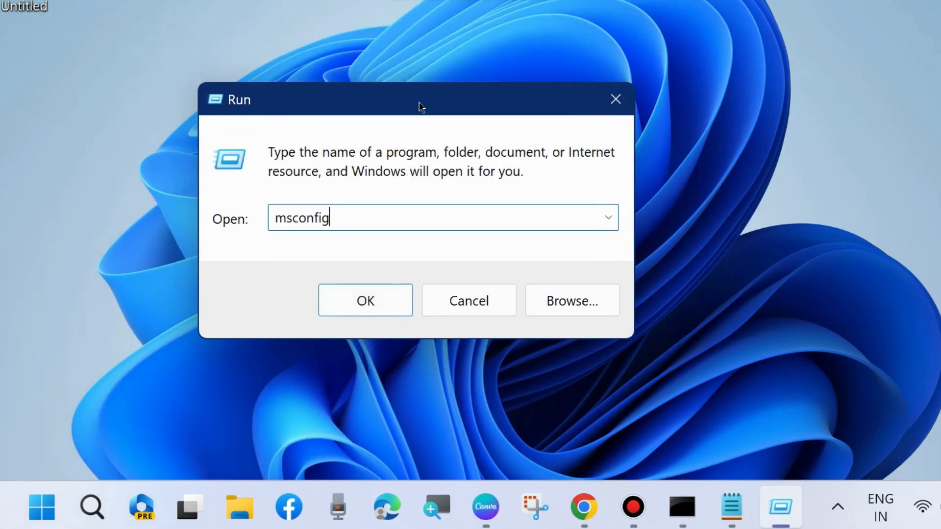
left_click(365, 300)
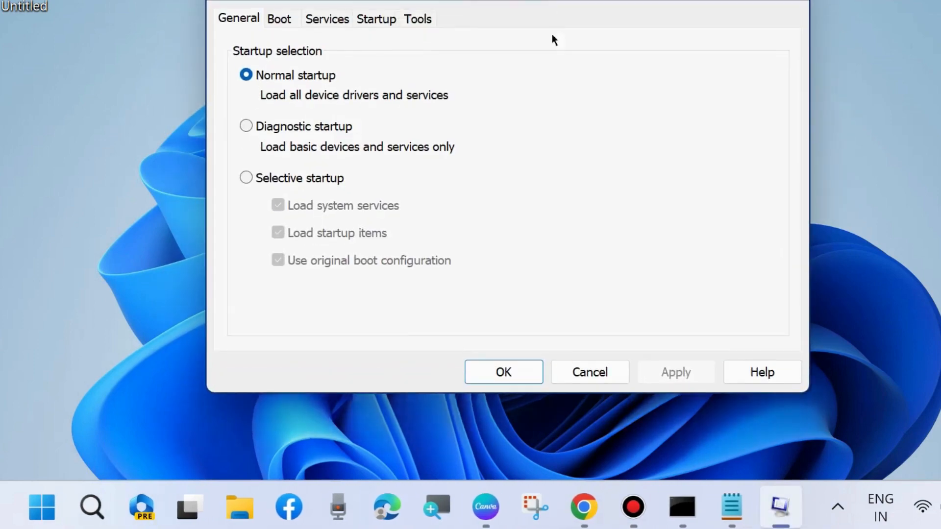
Tick 'Hide all Microsoft services' in the Services list and move to the Startup items section.
left_click(328, 19)
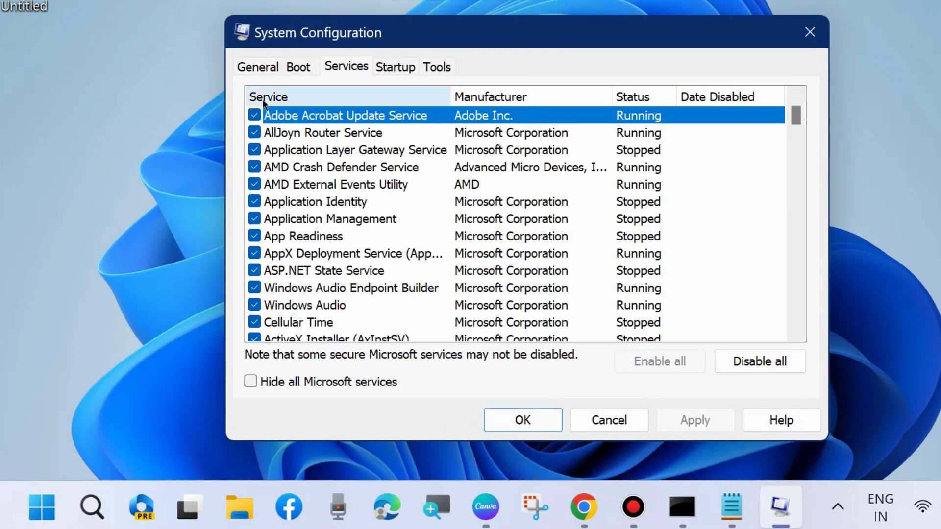
mouse_move(250, 382)
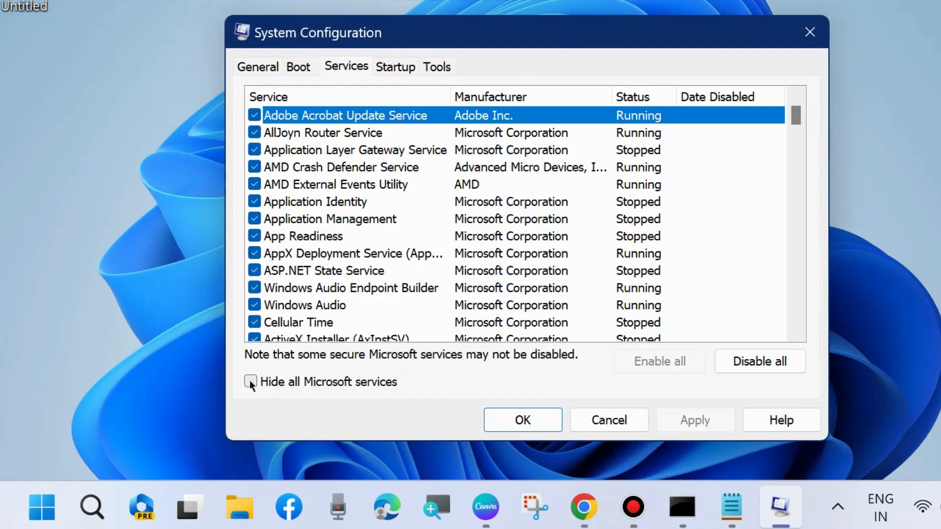
left_click(250, 381)
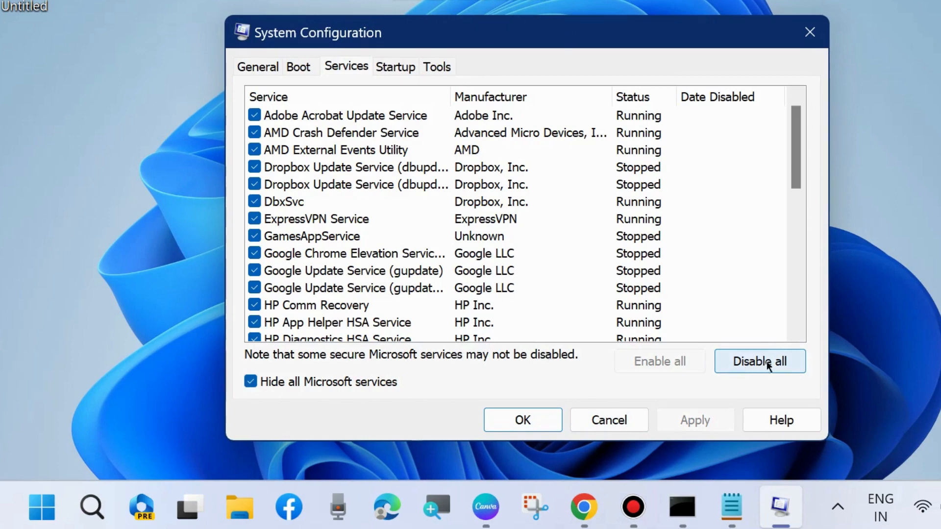
mouse_move(323, 189)
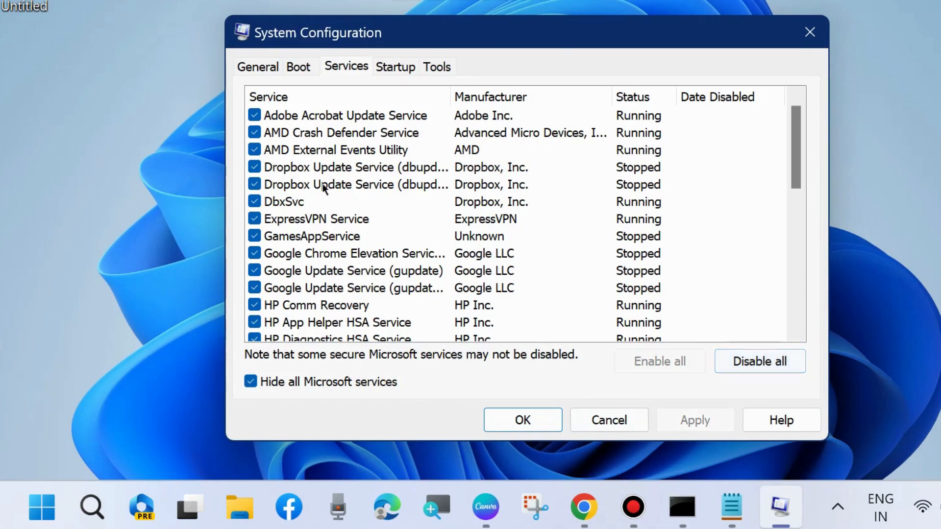
left_click(395, 66)
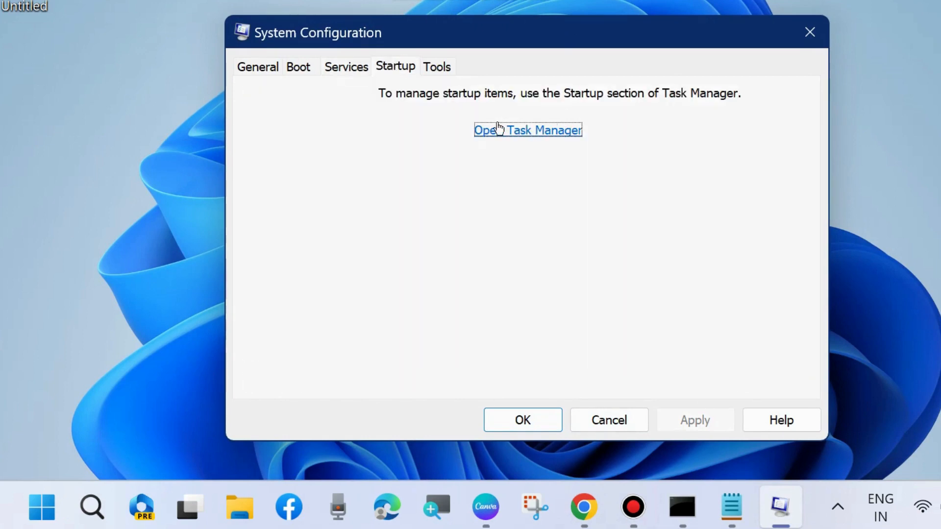
left_click(527, 130)
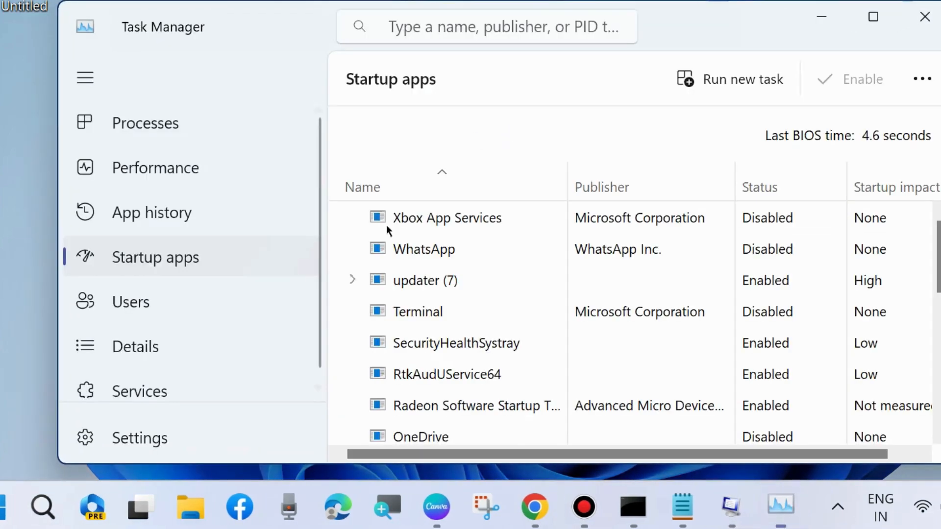
scroll("down", 3)
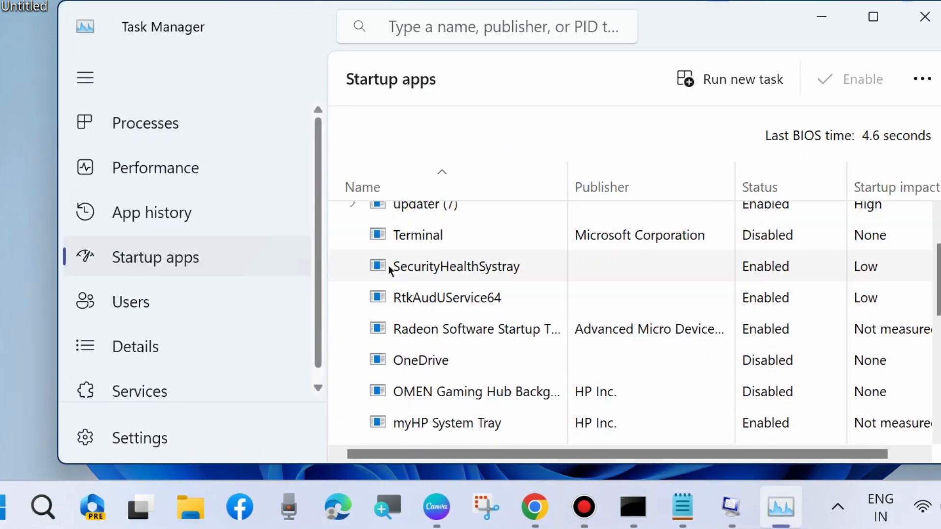
right_click(456, 266)
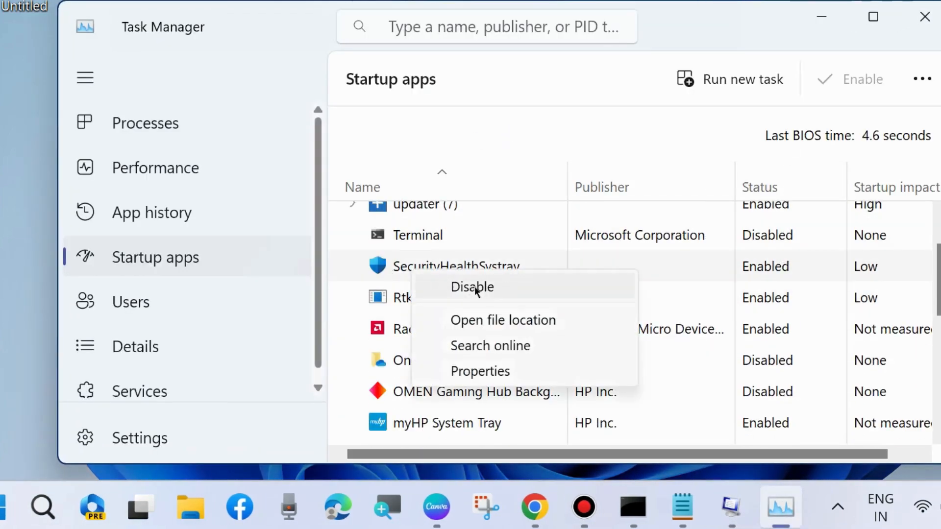
mouse_move(773, 425)
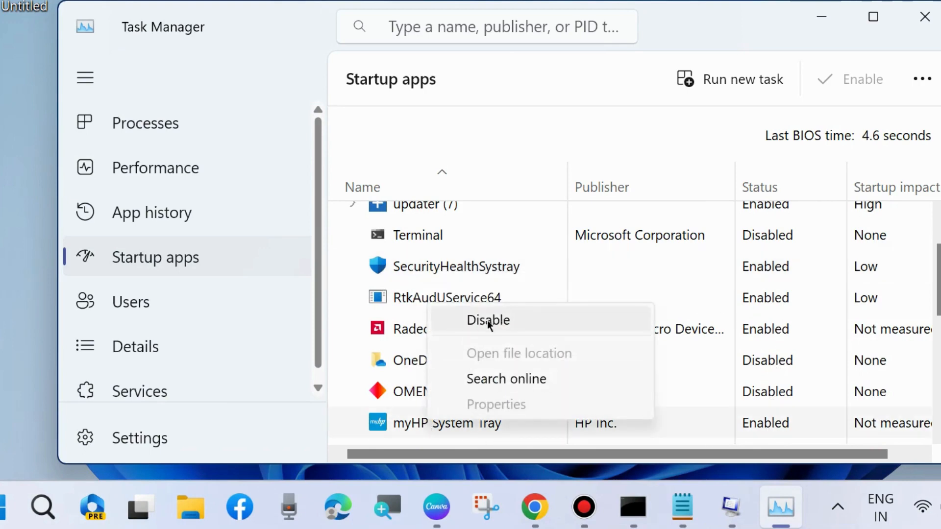
mouse_move(493, 265)
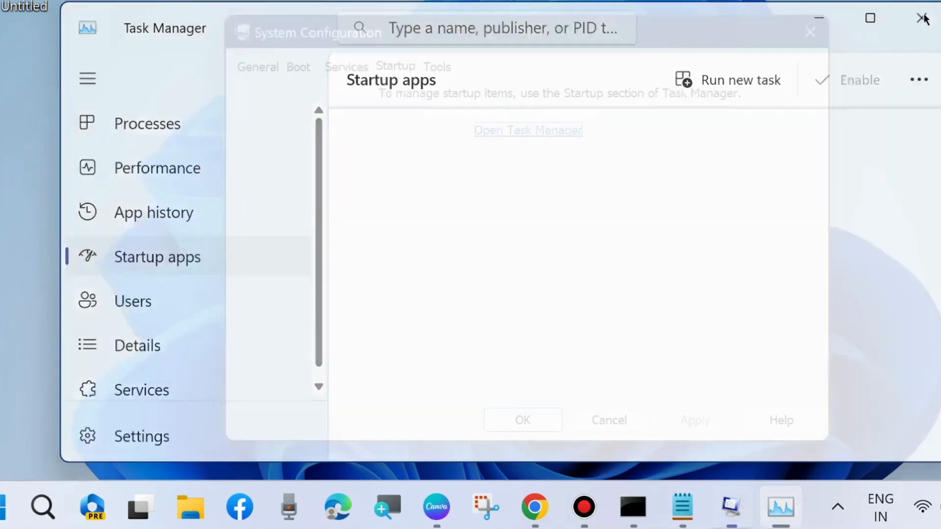
left_click(924, 18)
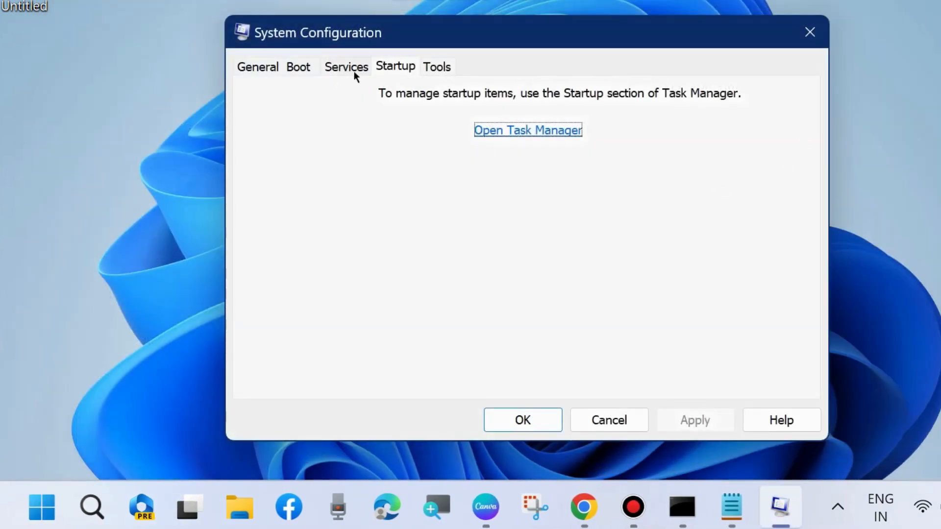
left_click(298, 66)
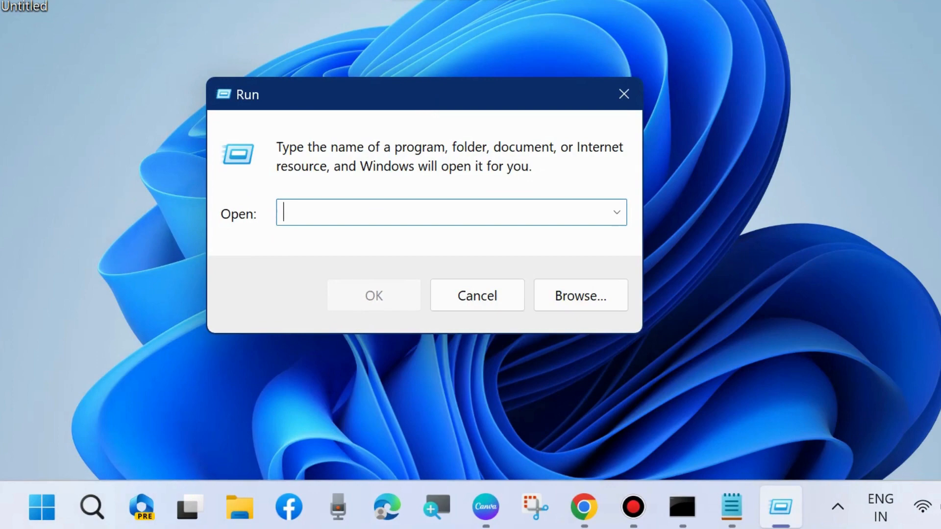
Launch System Restore by running rstrui from the Run dialog.
type("rstrui")
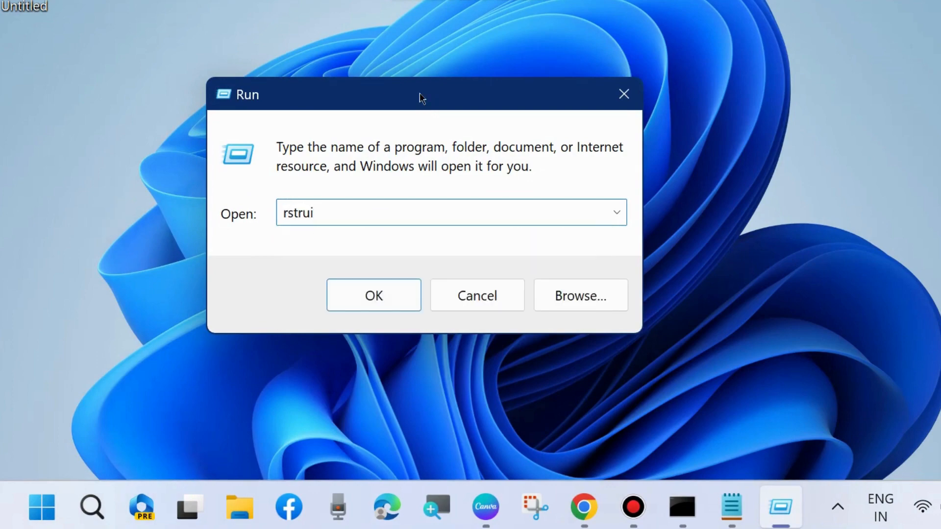
left_click(372, 295)
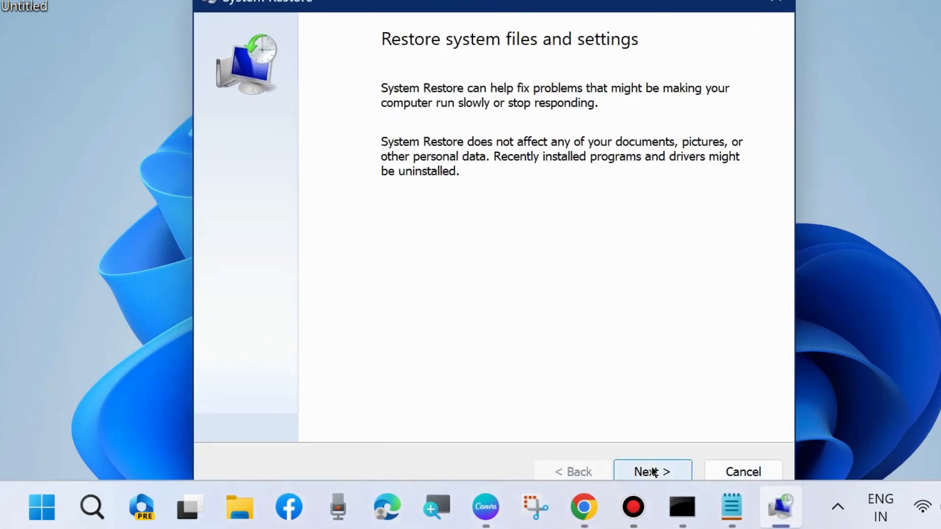
Show more restore points, select the 01-10-2023 System Image Restore Point and continue to the confirmation page.
left_click(652, 471)
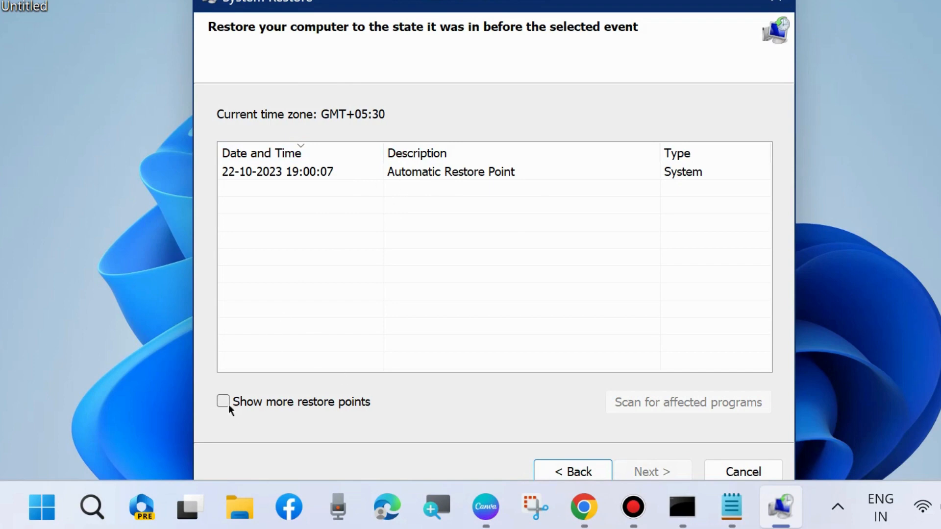
left_click(222, 402)
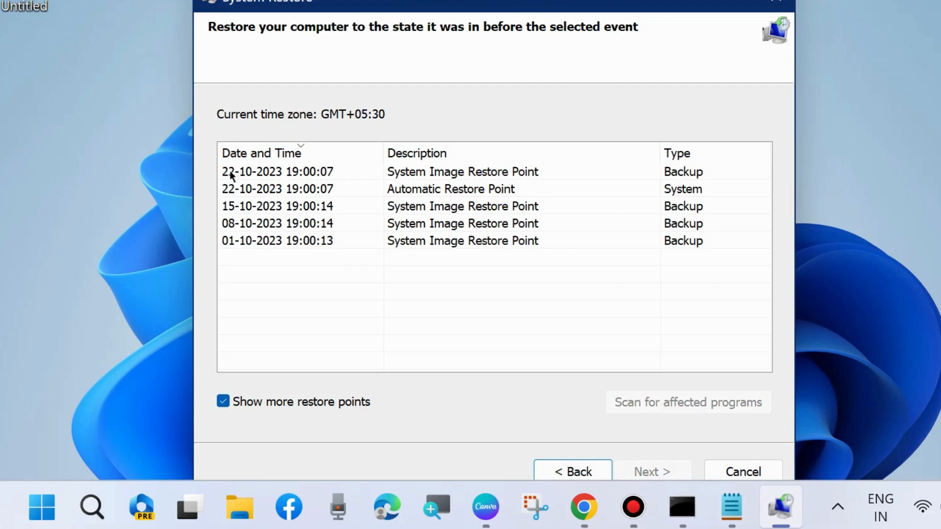
mouse_move(233, 252)
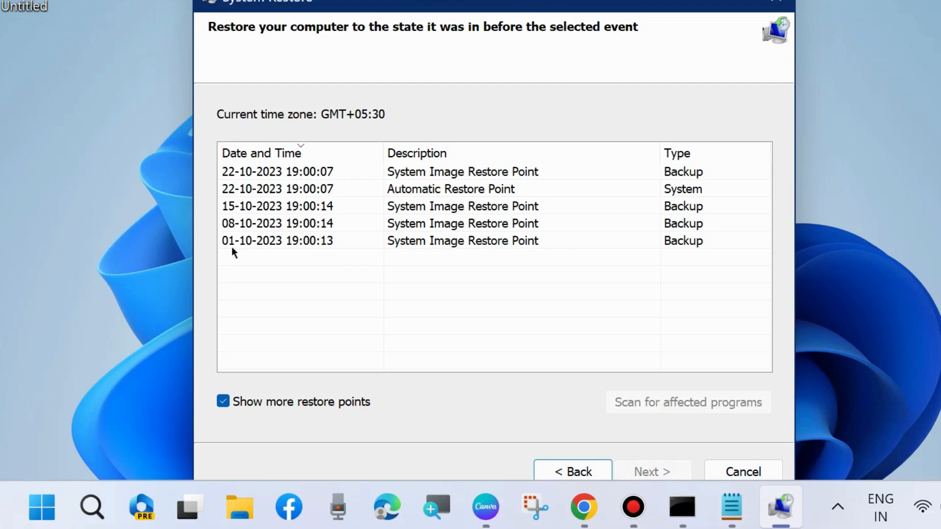
left_click(300, 241)
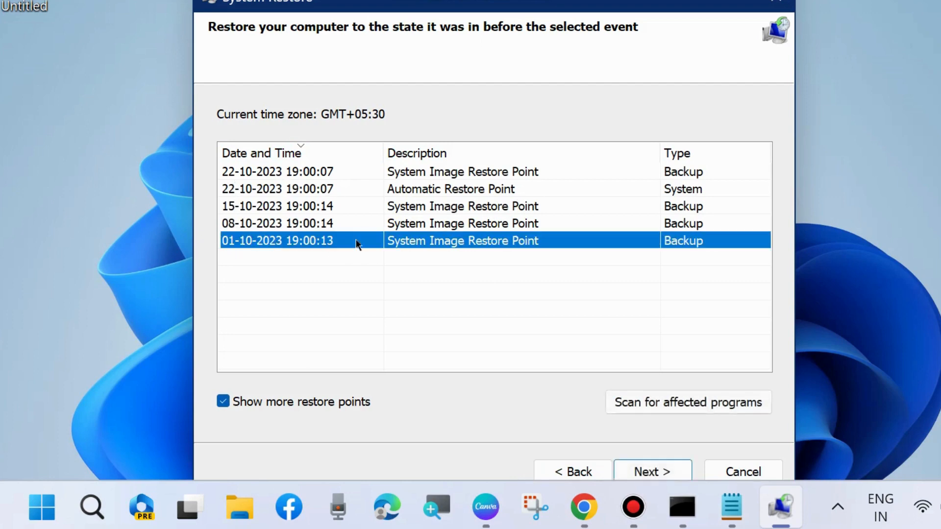
left_click(652, 471)
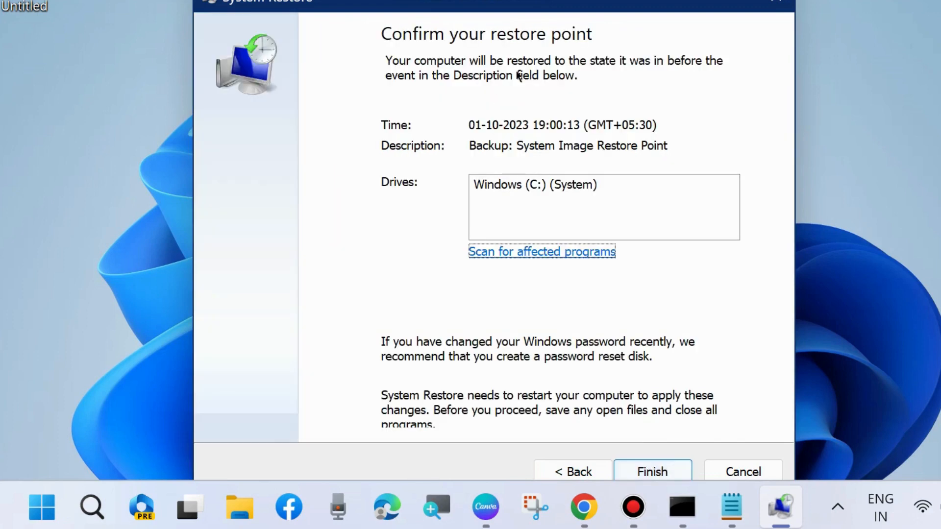
mouse_move(653, 471)
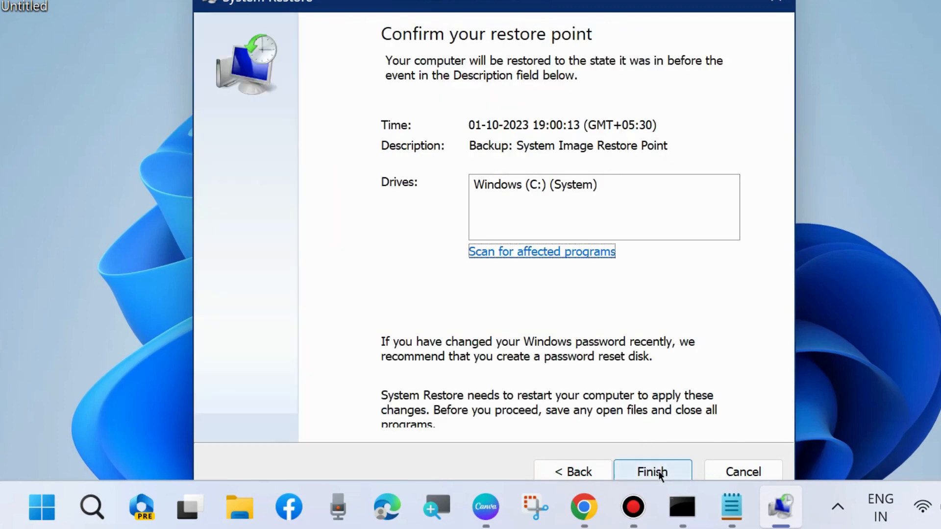
mouse_move(804, 38)
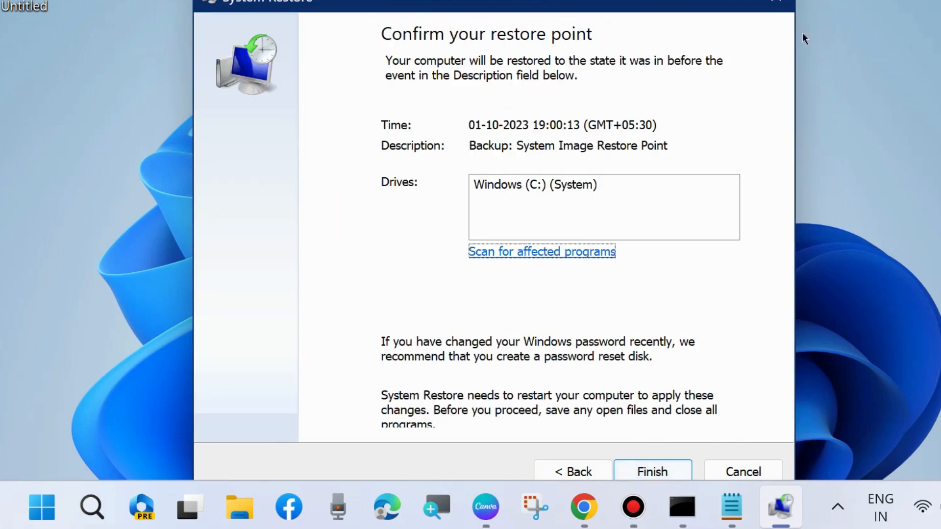
left_click(742, 472)
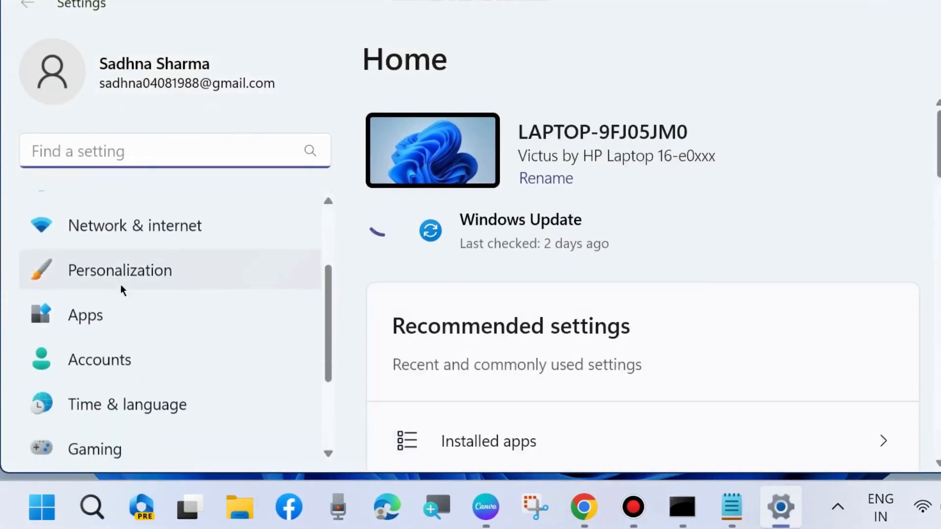
Go to Accounts > Sign-in options and expand the PIN (Windows Hello) settings.
left_click(99, 360)
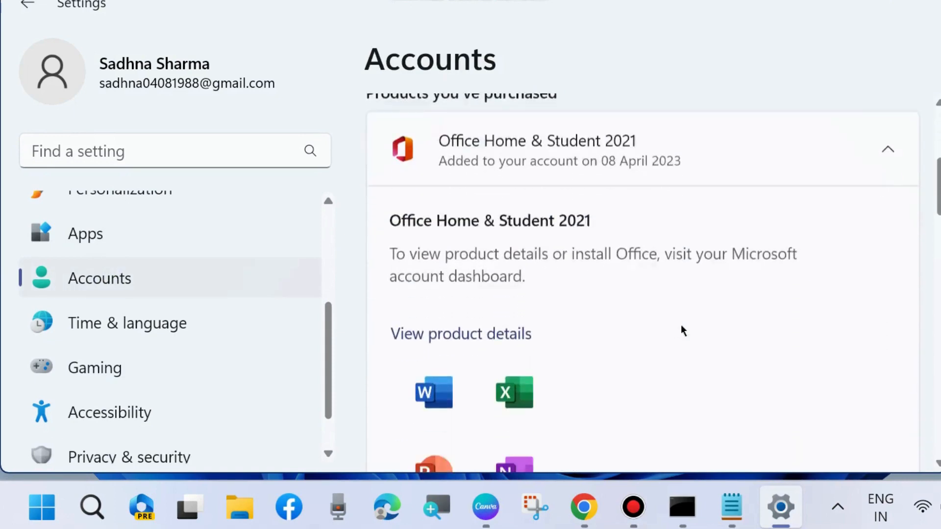
scroll("up", 3)
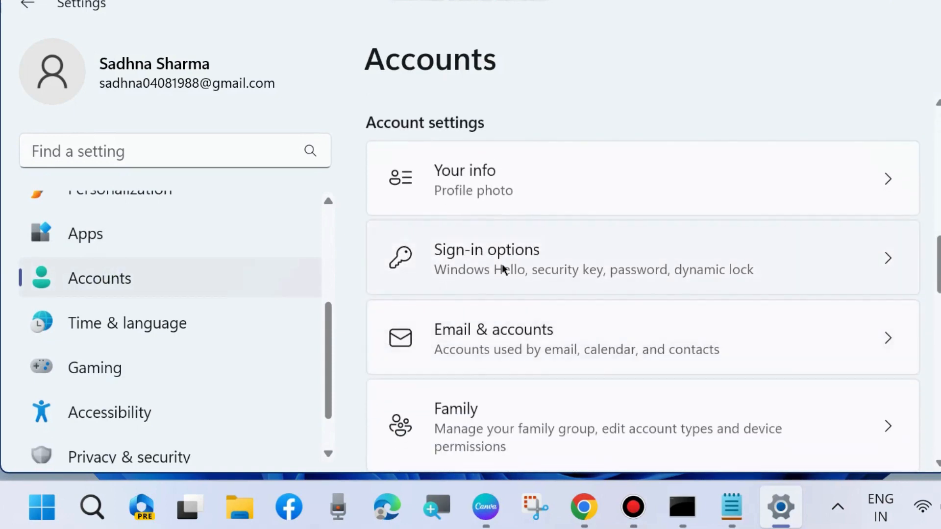
left_click(486, 258)
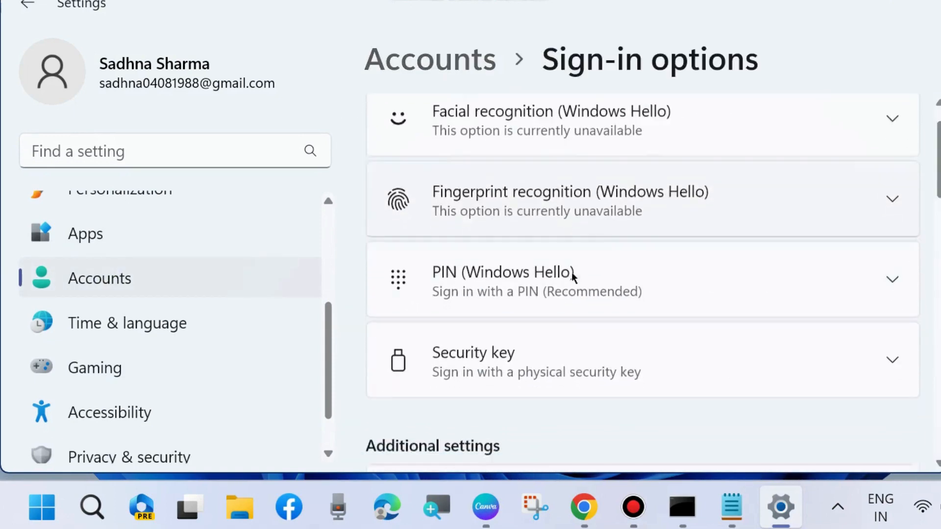
left_click(600, 279)
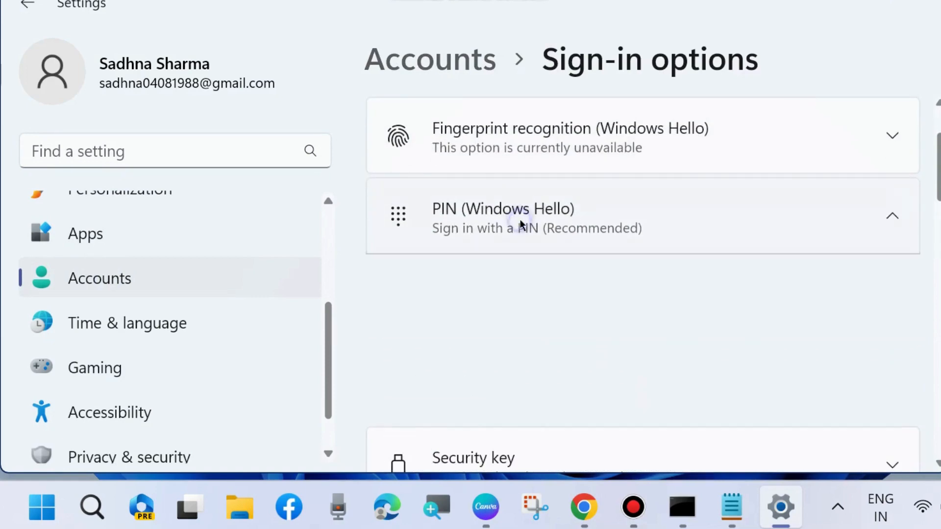
left_click(503, 215)
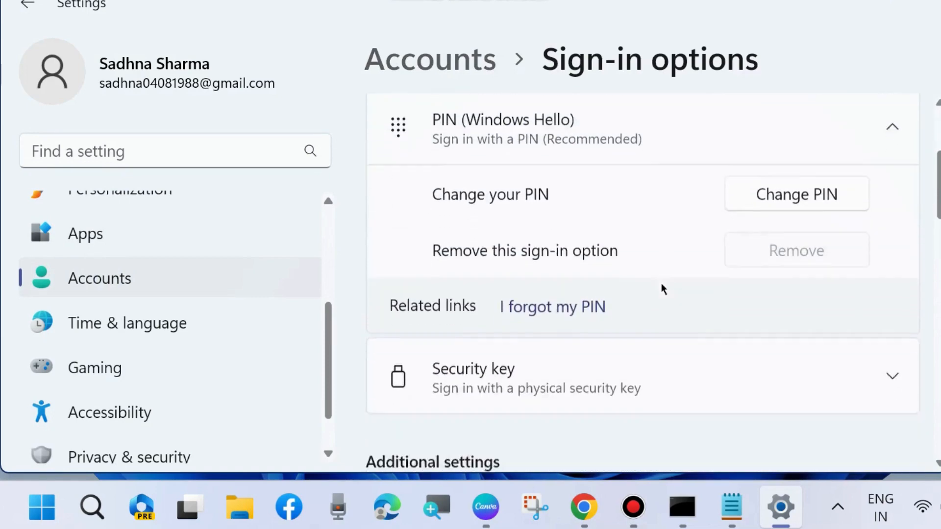
Under Additional settings, switch off the Windows Hello-only sign-in requirement for Microsoft accounts.
scroll("down", 3)
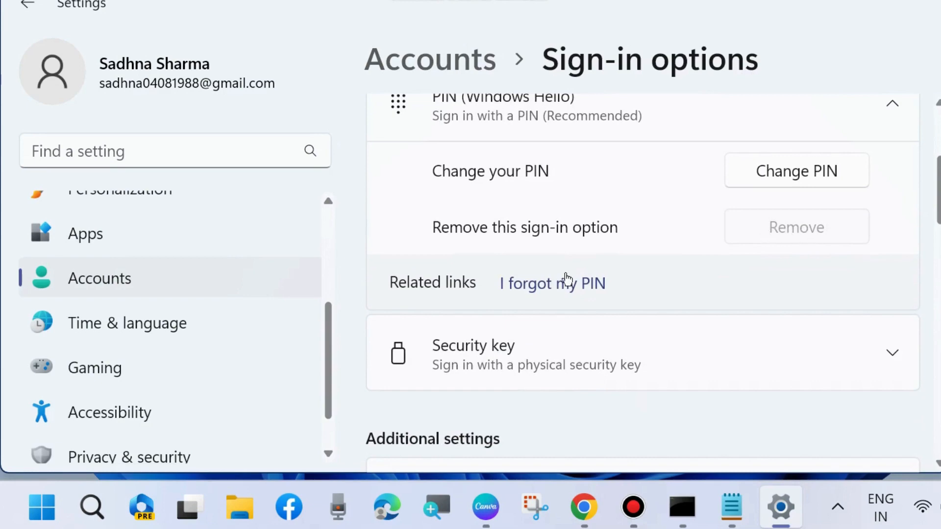
scroll("down", 3)
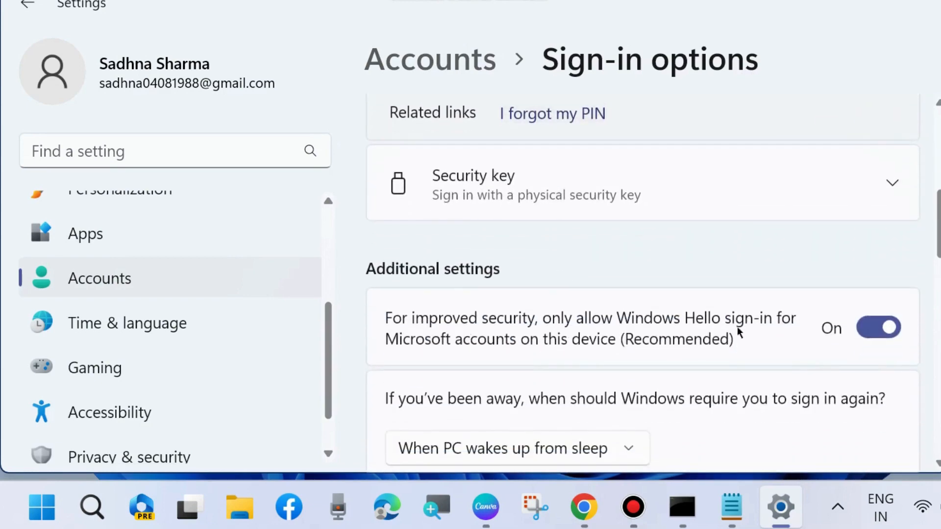
left_click(878, 327)
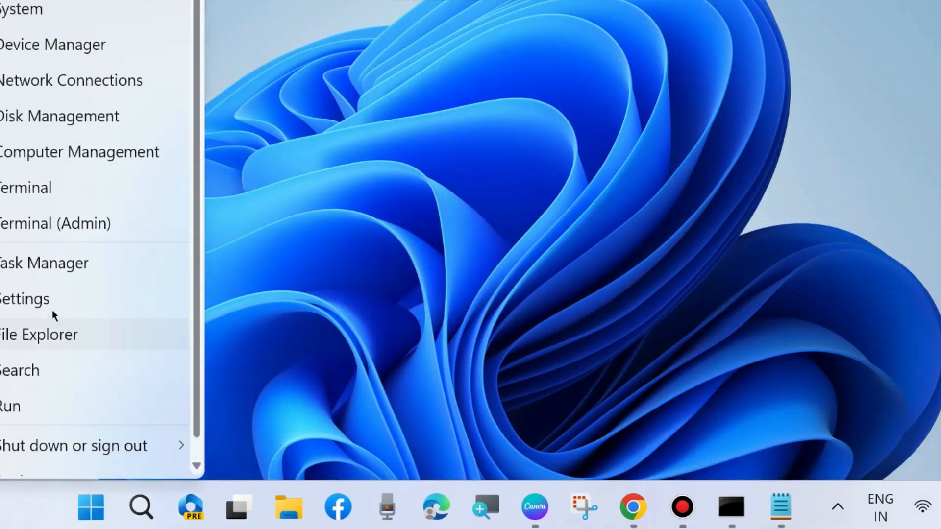
Reopen Settings at Accounts > Sign-in options with PIN (Windows Hello) expanded, showing the Remove button enabled.
left_click(24, 299)
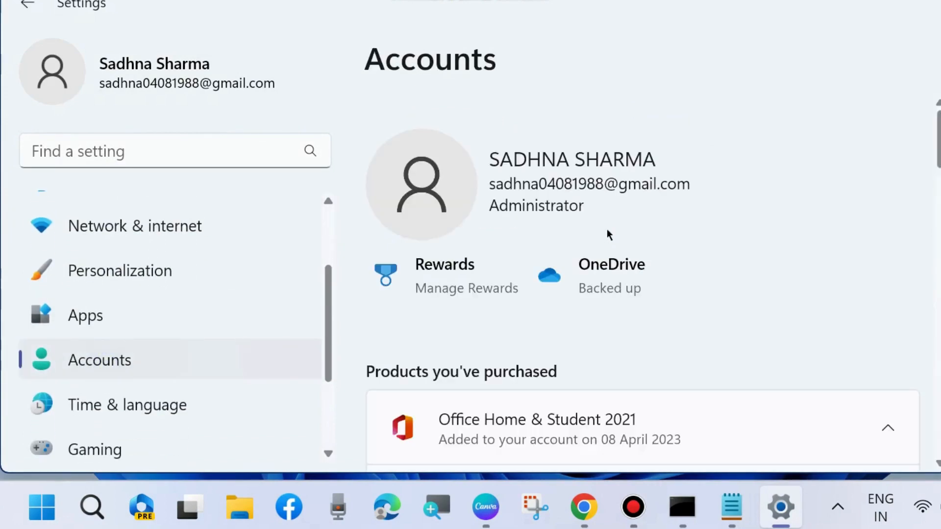
scroll("down", 3)
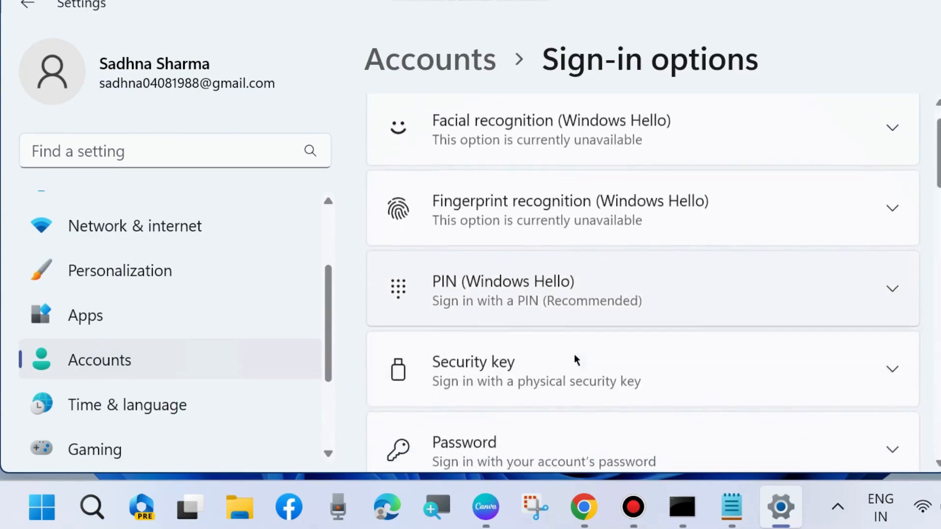
left_click(600, 288)
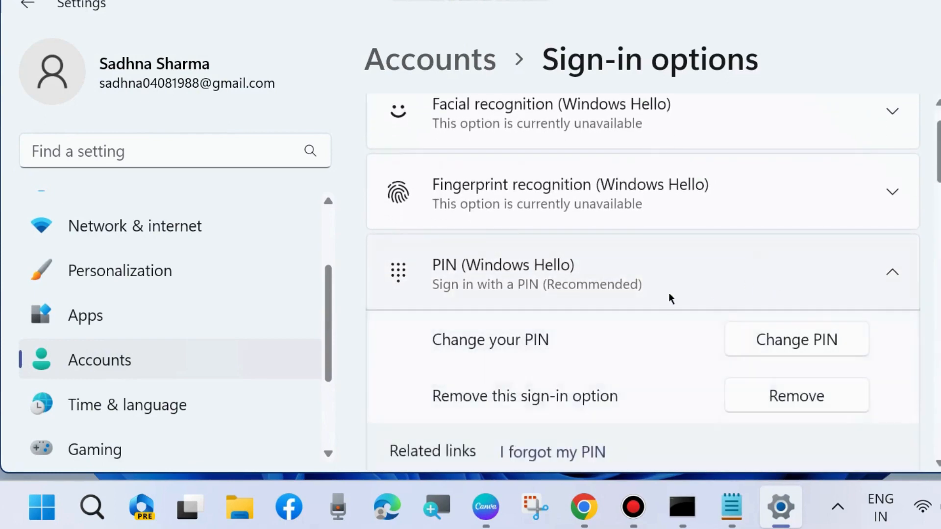
scroll("down", 3)
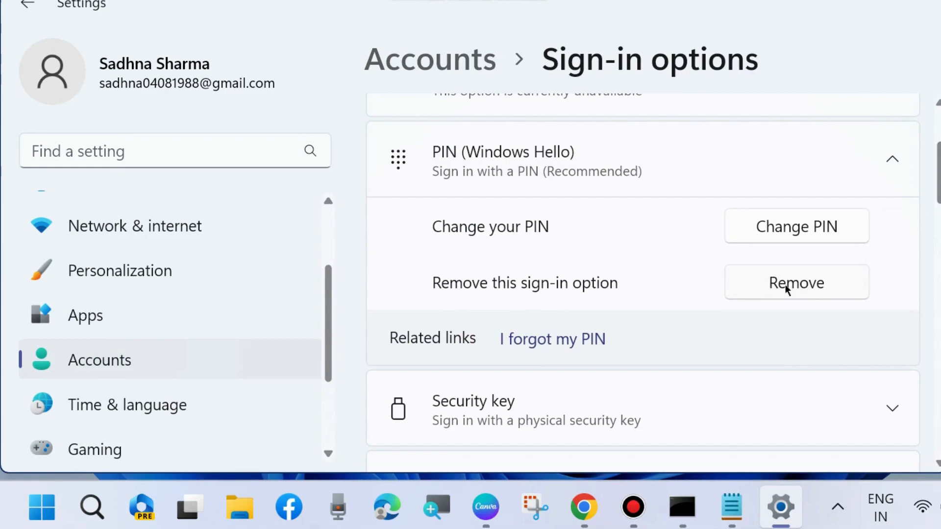
mouse_move(730, 320)
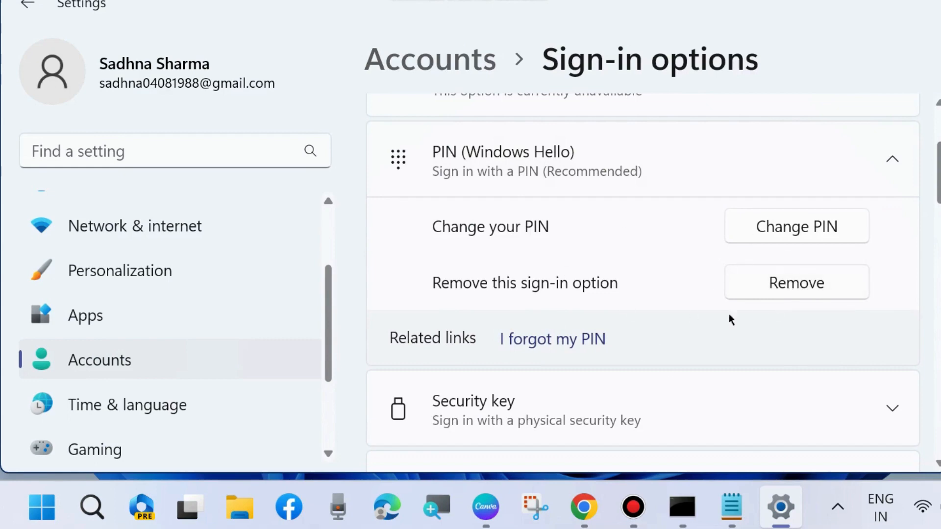
mouse_move(640, 309)
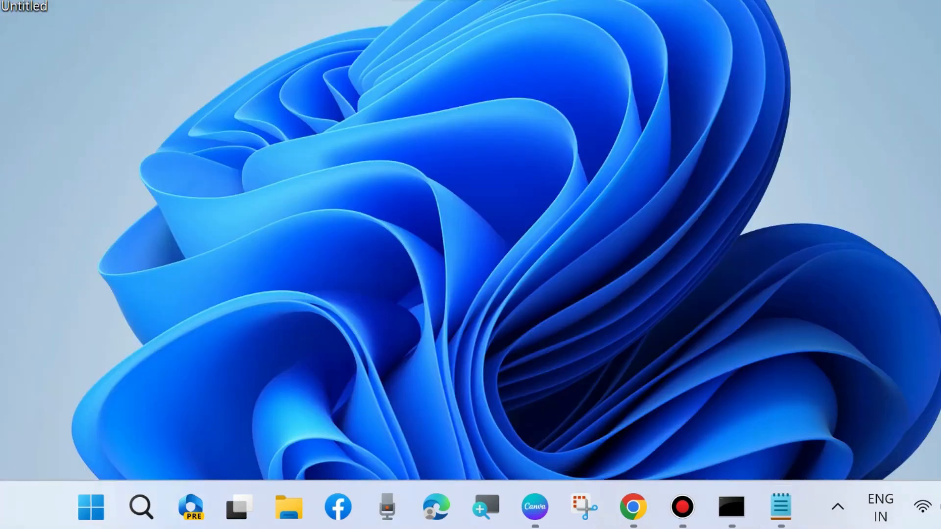
Launch Device Manager from the Start quick-link menu and expand the Display adapters category.
right_click(91, 507)
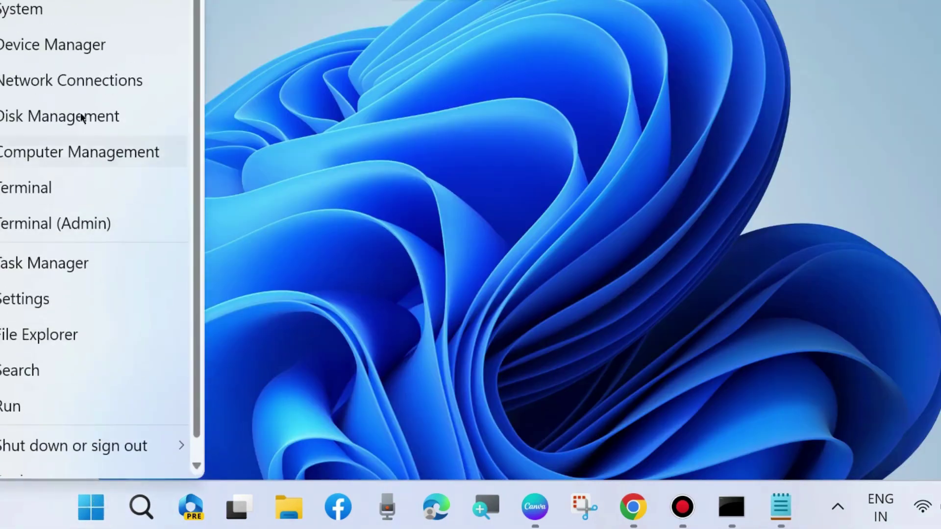
left_click(52, 44)
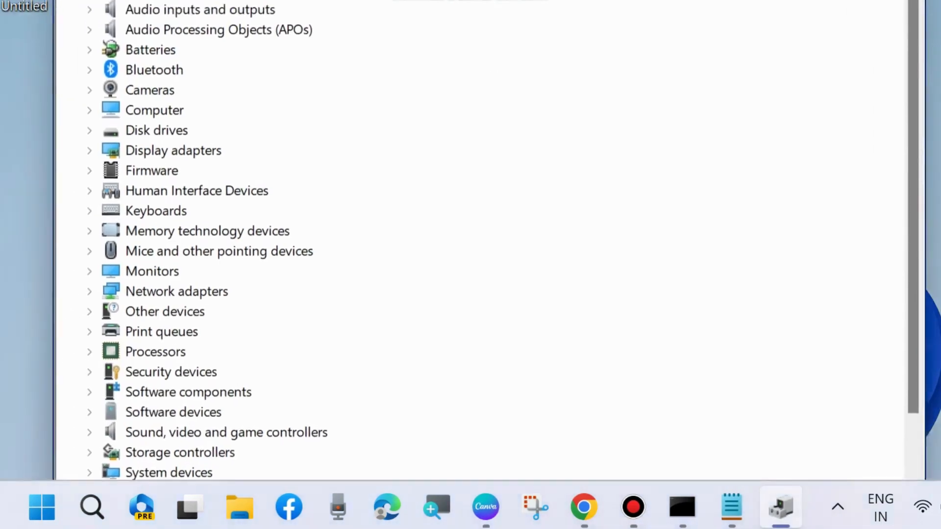
scroll("up", 3)
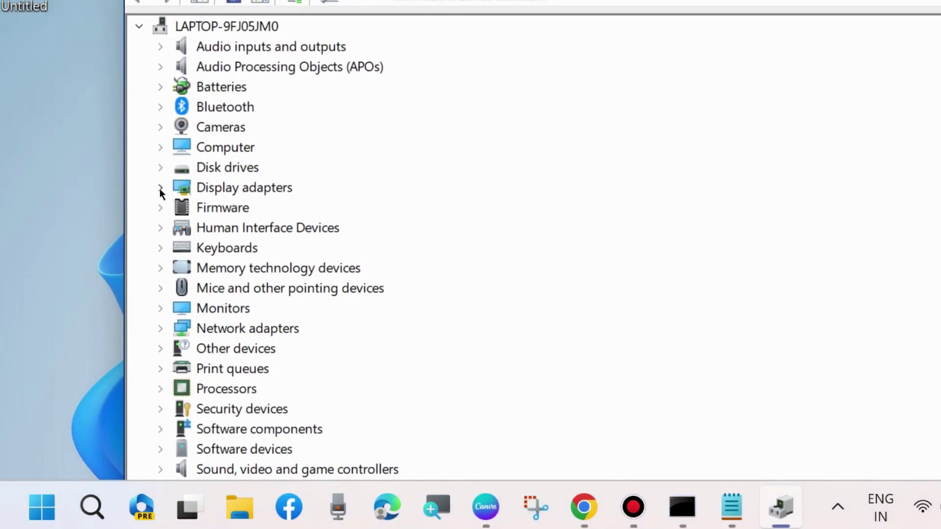
left_click(160, 188)
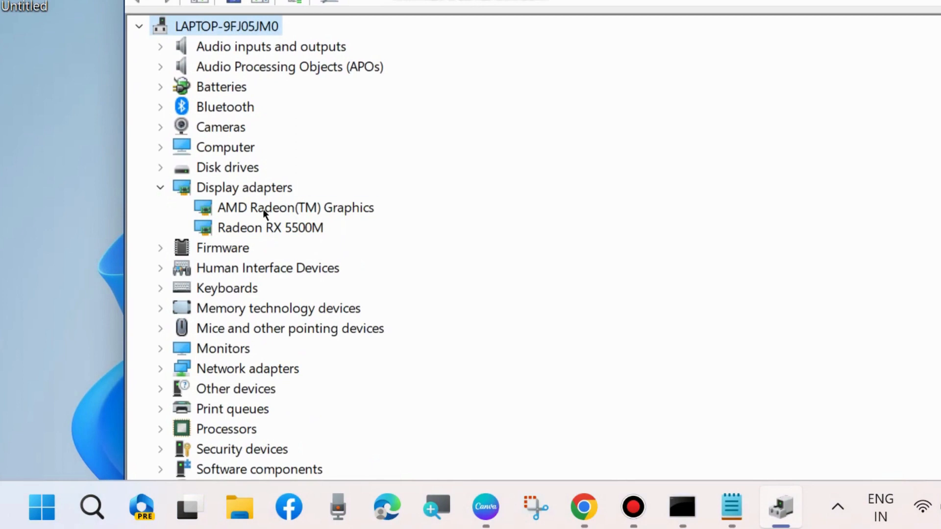
Update the AMD Radeon(TM) Graphics driver automatically, confirming the best driver is already installed.
right_click(295, 207)
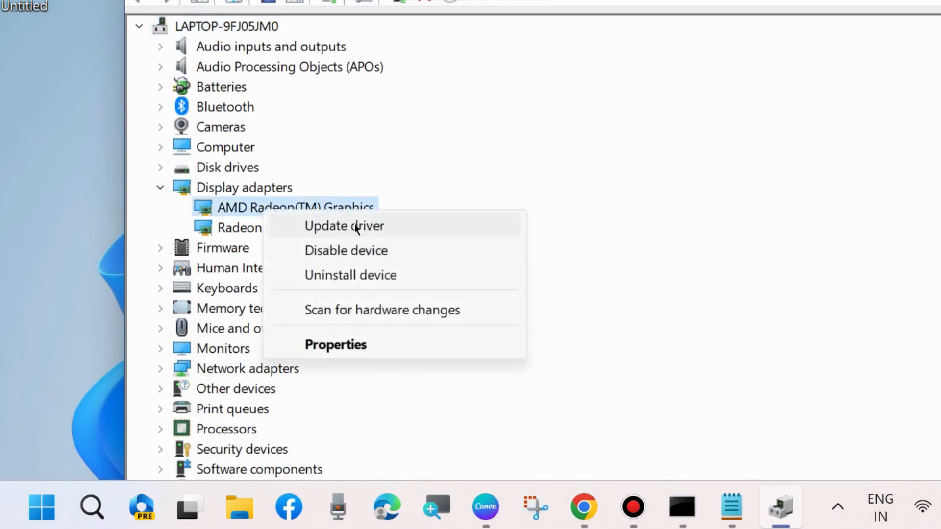
left_click(344, 226)
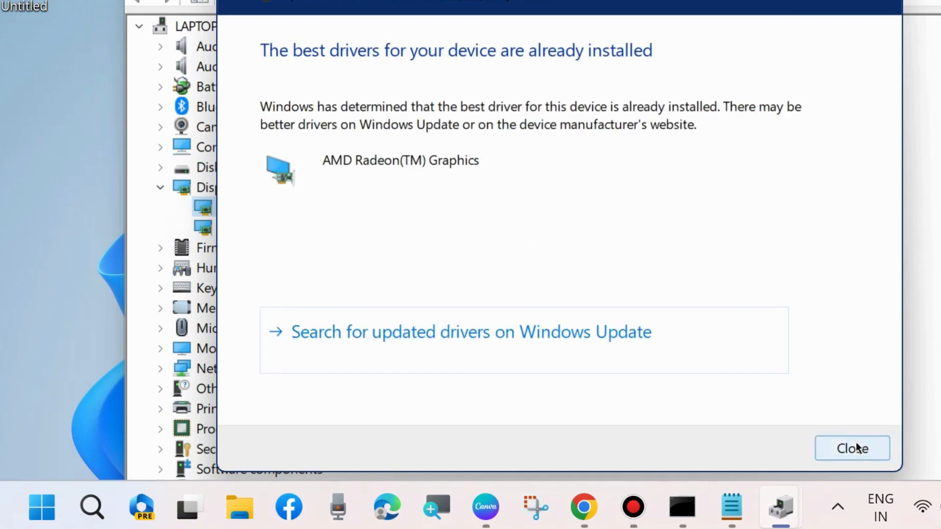
left_click(852, 448)
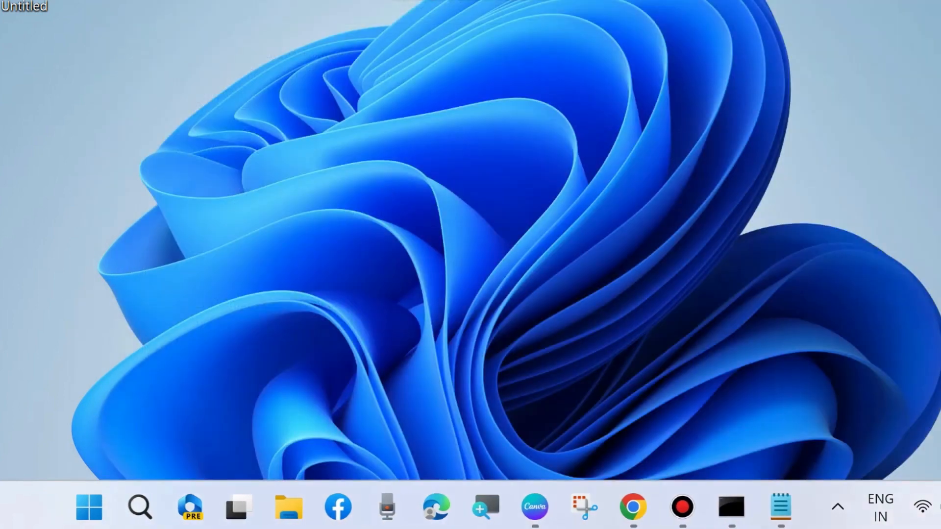